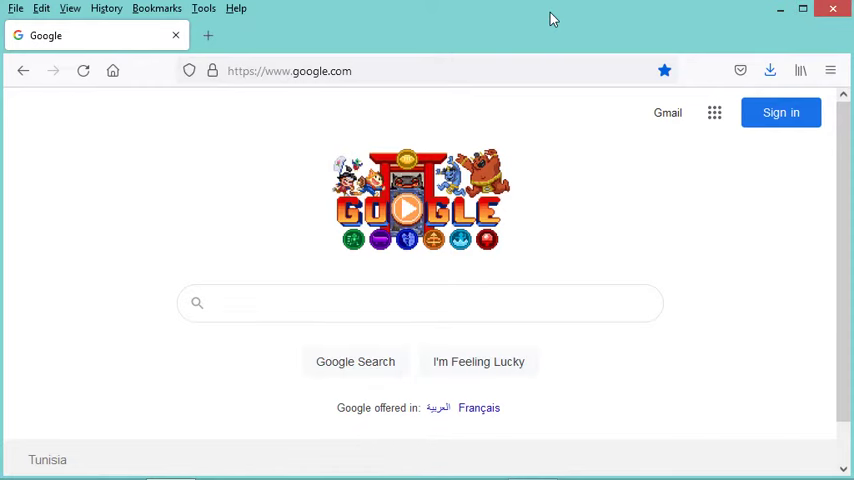
Enter the Google query 'openssl windows' via the suggestion for 'opens'
{"action": "type", "text": "opens"}
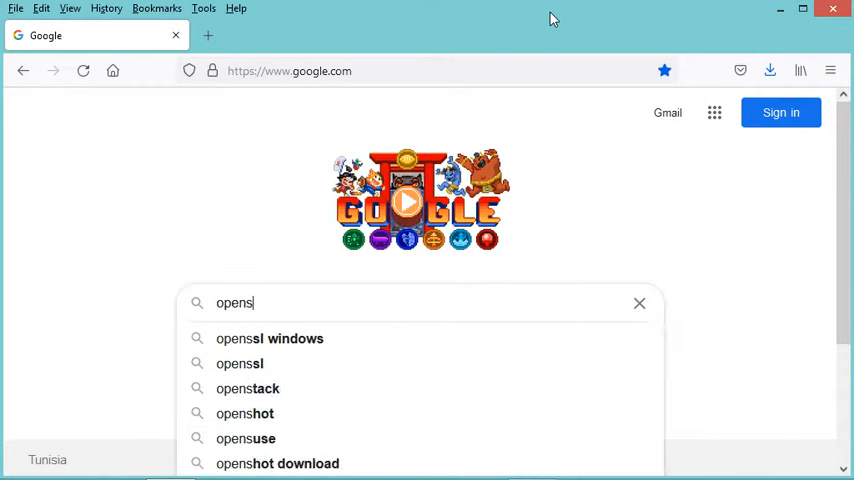
{"action": "left_click", "coordinate": [268, 338]}
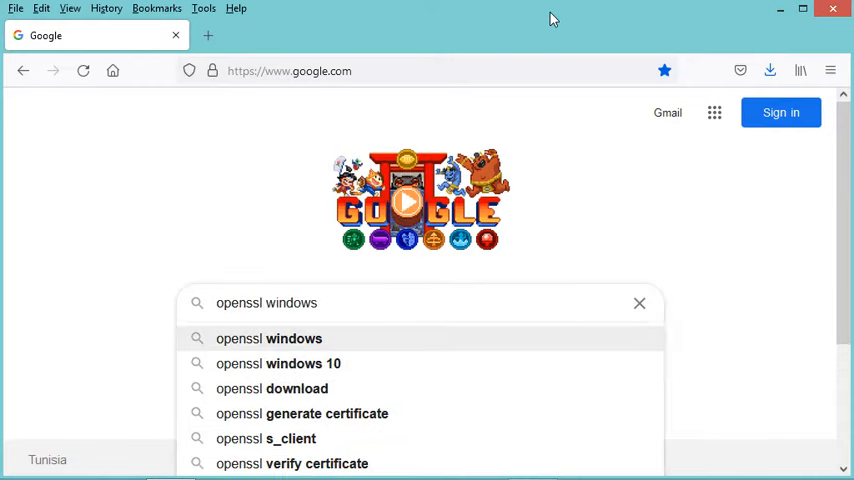
Run the 'openssl windows' search and choose the Binaries - OpenSSLWiki result
{"action": "key", "text": "Return"}
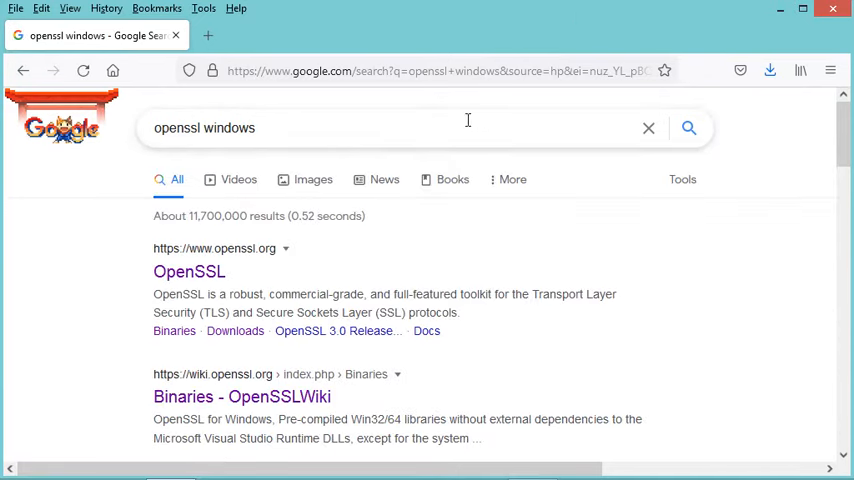
{"action": "mouse_move", "coordinate": [224, 290]}
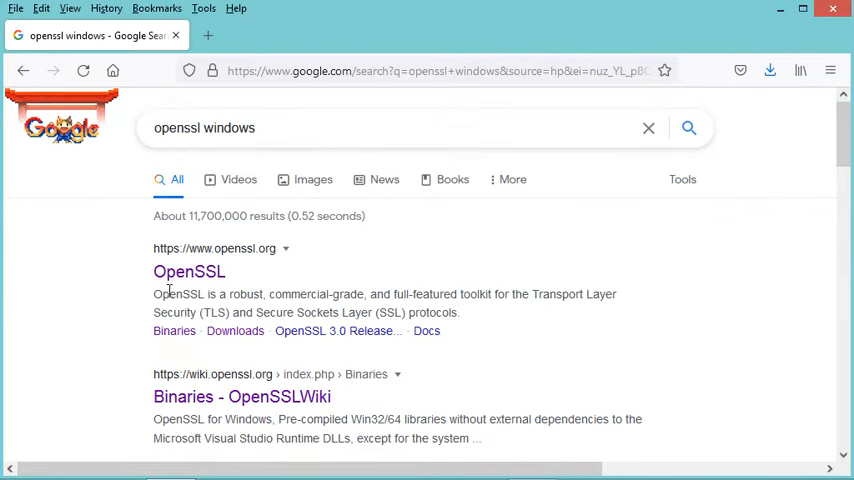
{"action": "scroll", "scroll_direction": "down", "scroll_amount": 3}
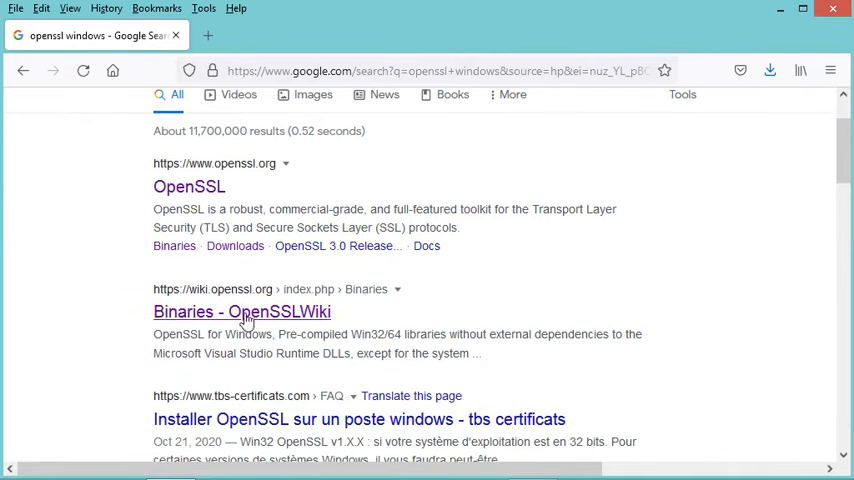
{"action": "mouse_move", "coordinate": [216, 304]}
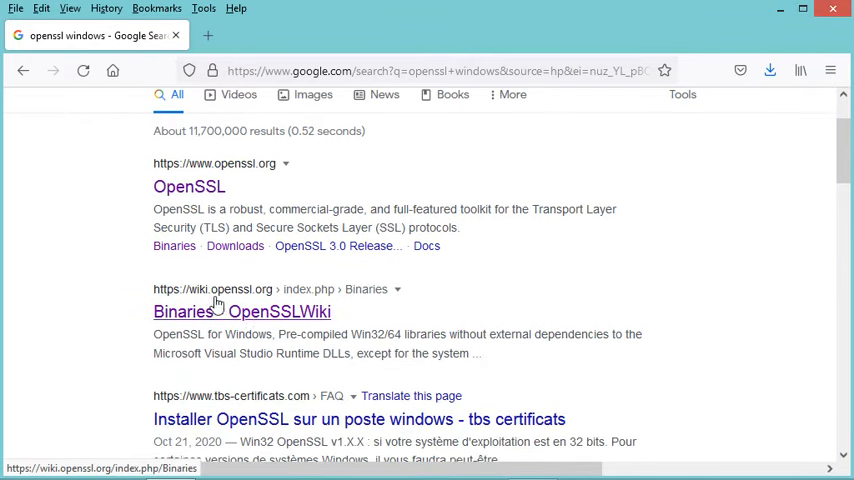
{"action": "mouse_move", "coordinate": [262, 302]}
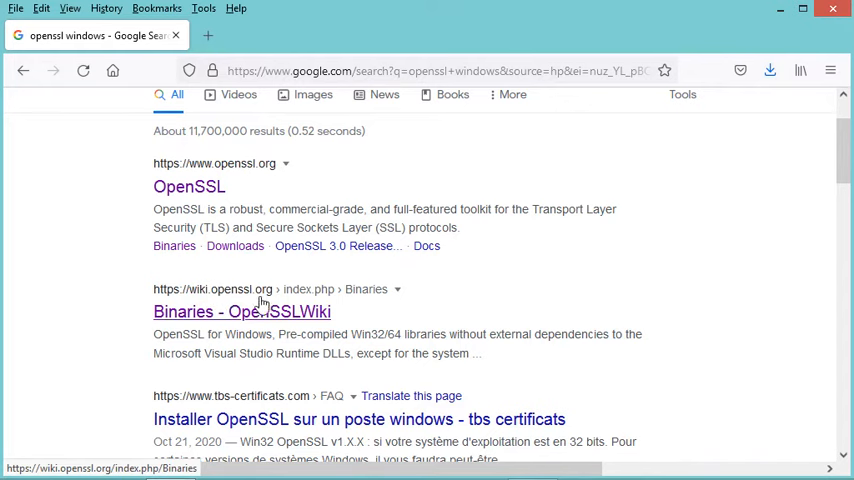
{"action": "left_click", "coordinate": [240, 312]}
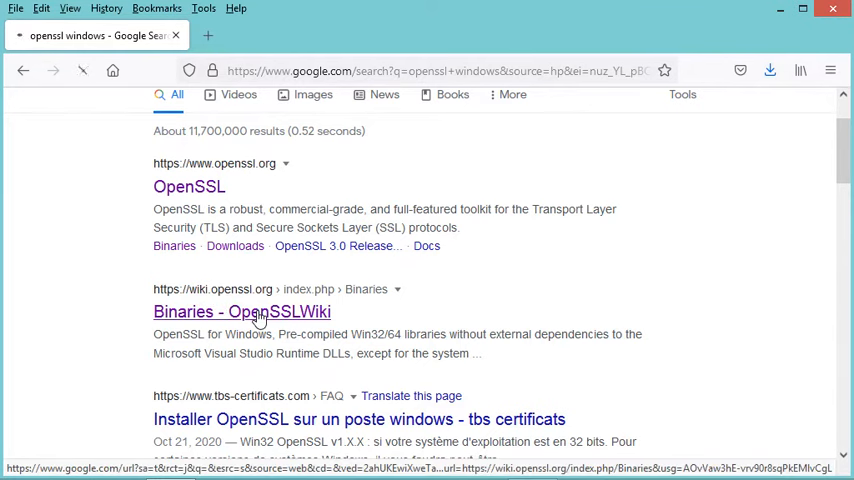
Land on the OpenSSLWiki Binaries page with the third-party distributions table
{"action": "left_click", "coordinate": [240, 312]}
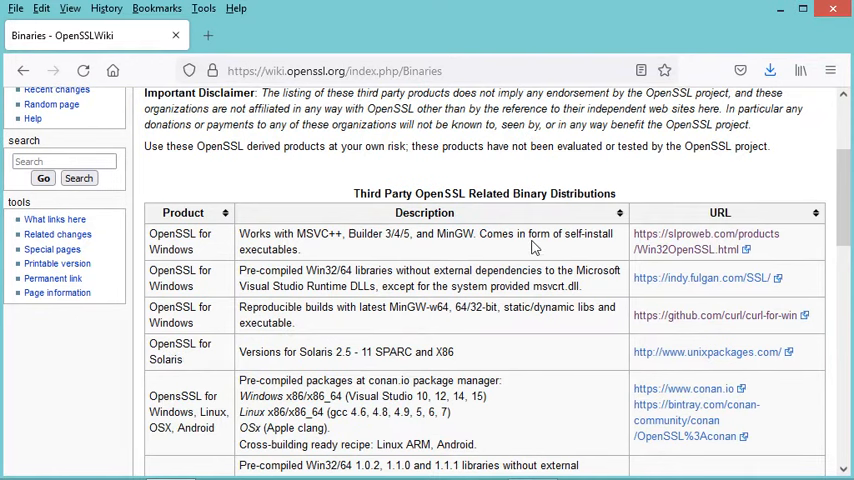
{"action": "mouse_move", "coordinate": [676, 250]}
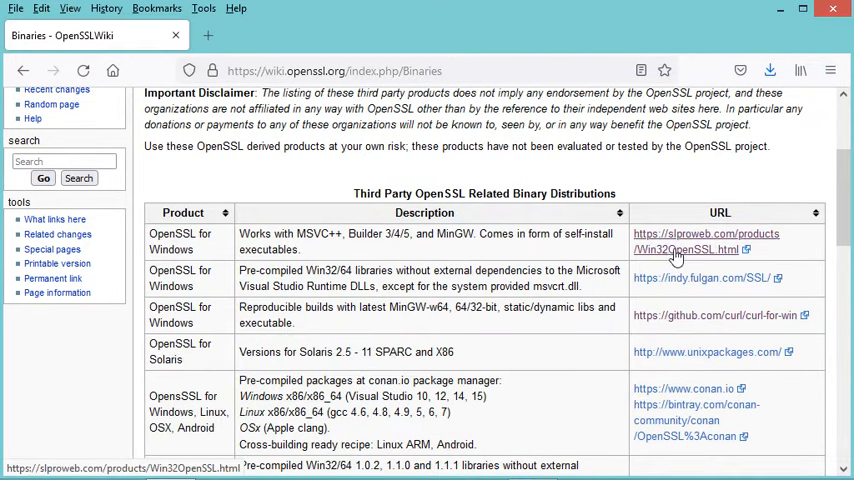
Reach slproweb.com's download table, request Win64 OpenSSL v1.1.1k EXE, then dismiss the prompt
{"action": "left_click", "coordinate": [706, 240]}
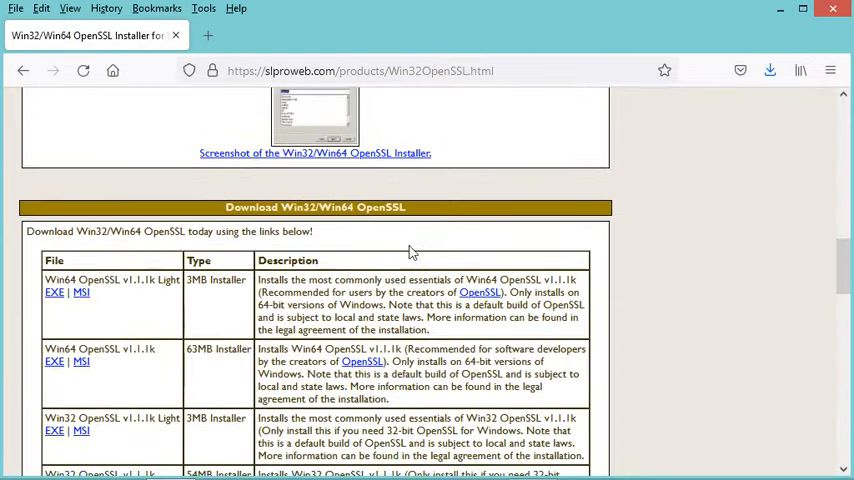
{"action": "scroll", "scroll_direction": "down", "scroll_amount": 3}
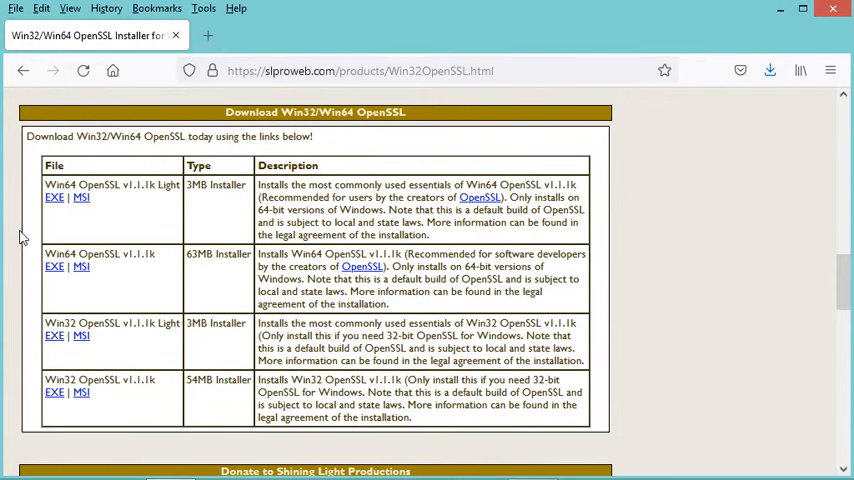
{"action": "mouse_move", "coordinate": [40, 276]}
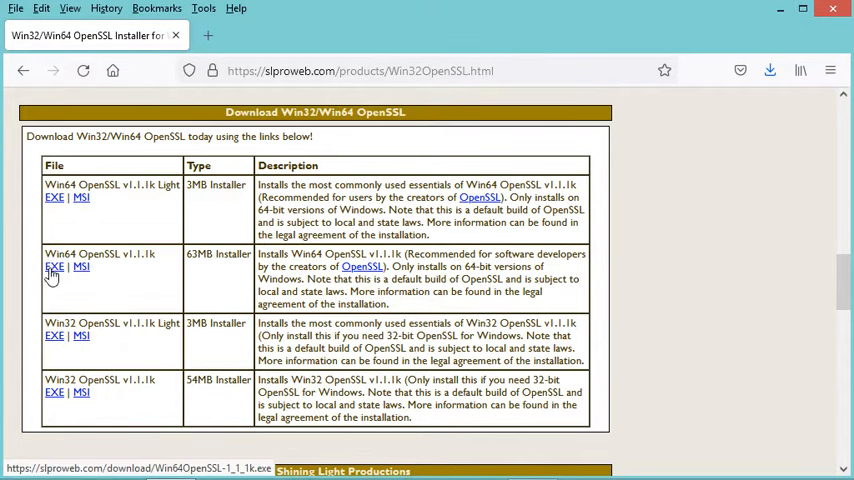
{"action": "left_click", "coordinate": [54, 266]}
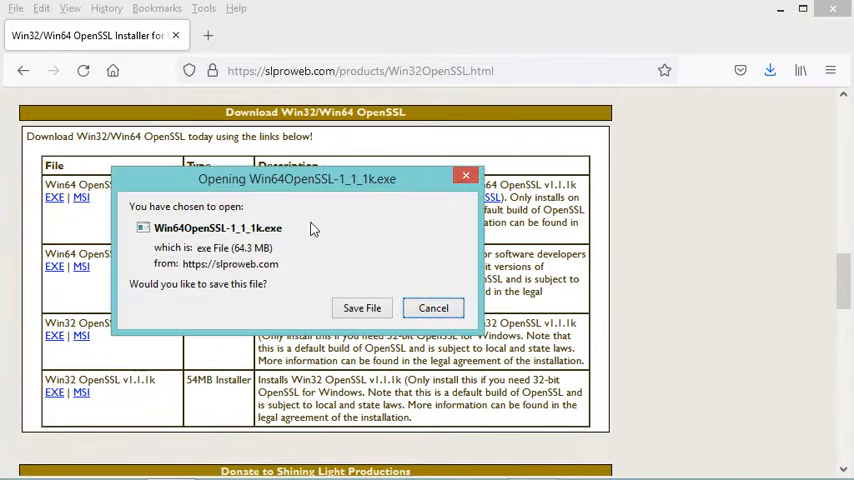
{"action": "mouse_move", "coordinate": [292, 220]}
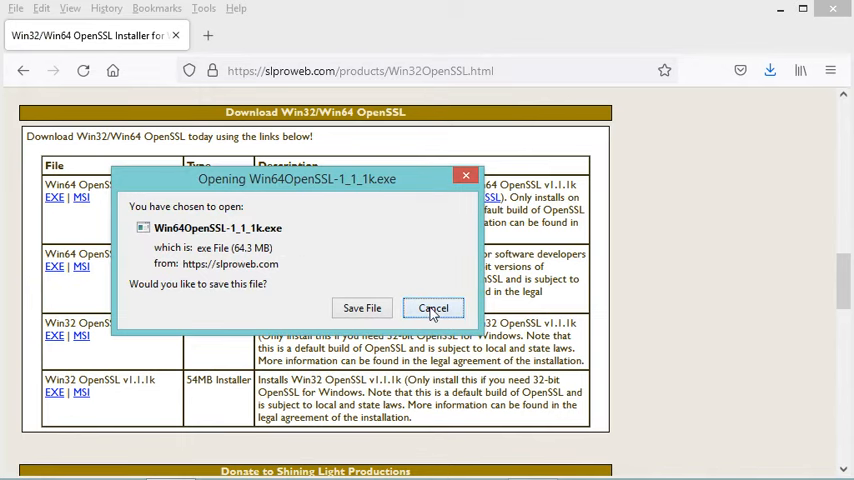
{"action": "left_click", "coordinate": [432, 308]}
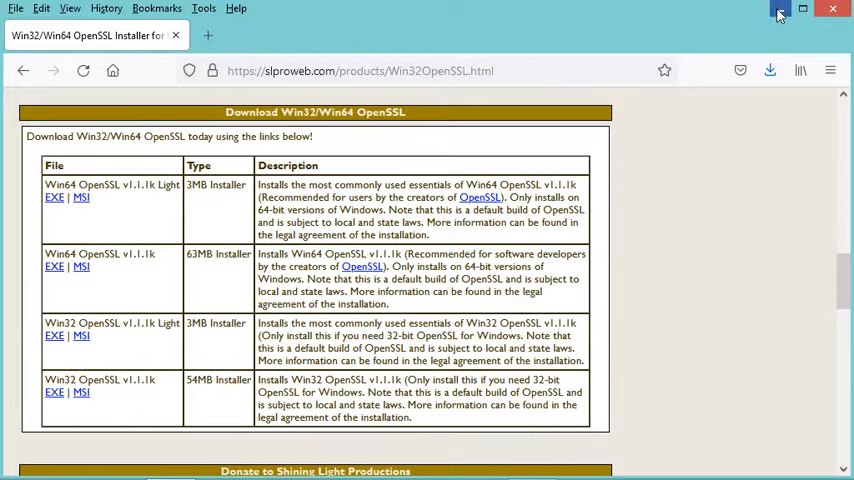
Minimize the browser and launch Win64OpenSSL-1_1_1k.exe from the desktop
{"action": "left_click", "coordinate": [780, 8]}
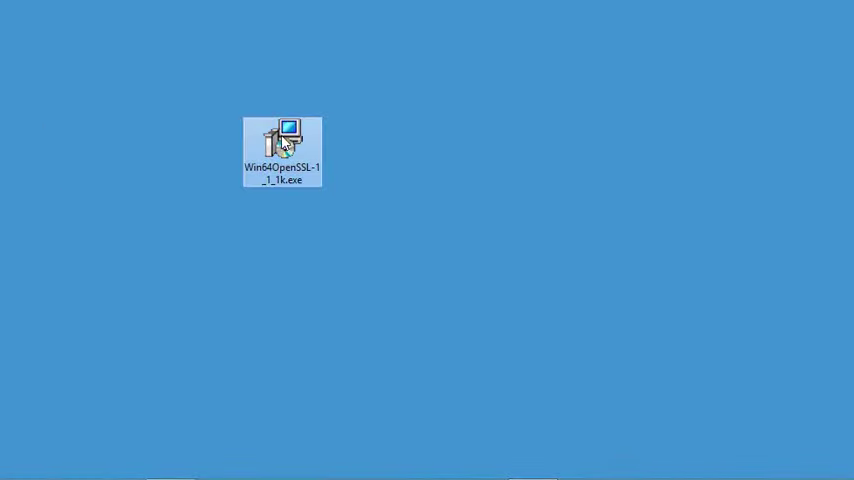
{"action": "mouse_move", "coordinate": [284, 150]}
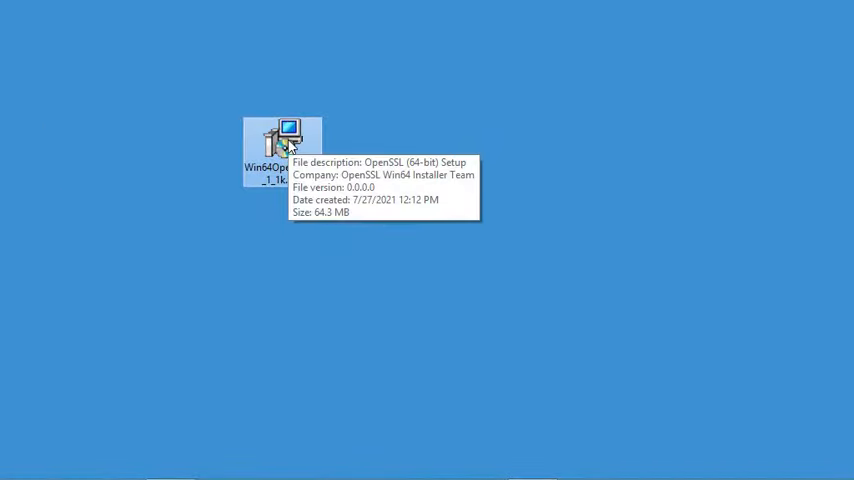
{"action": "double_click", "coordinate": [282, 150]}
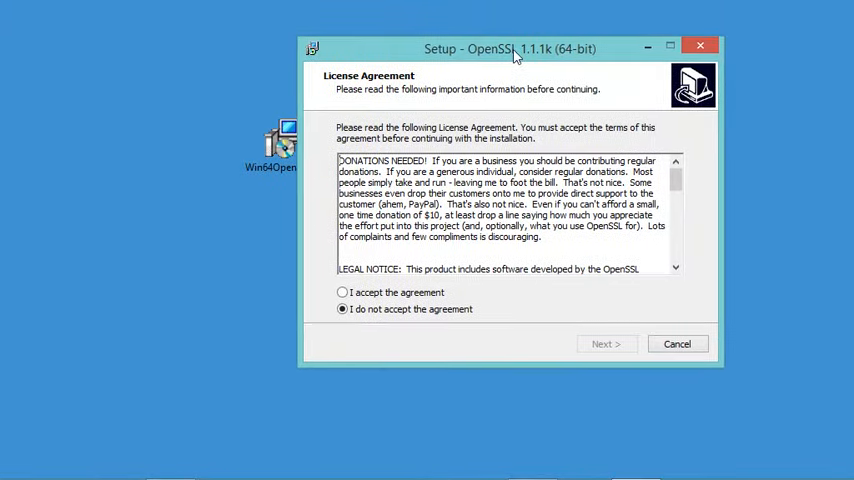
Accept the license and install with defaults: C:\Program Files\OpenSSL-Win64, Start Menu 'OpenSSL', DLLs to system directory
{"action": "left_click", "coordinate": [342, 292]}
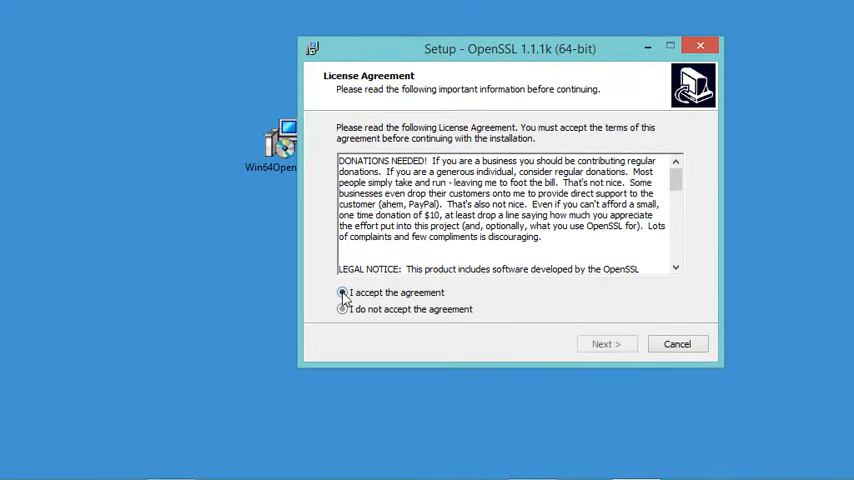
{"action": "left_click", "coordinate": [606, 344]}
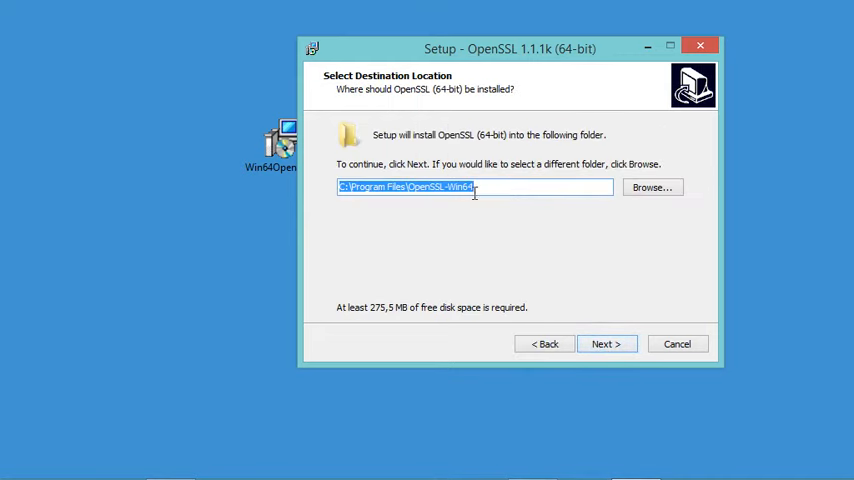
{"action": "mouse_move", "coordinate": [488, 224]}
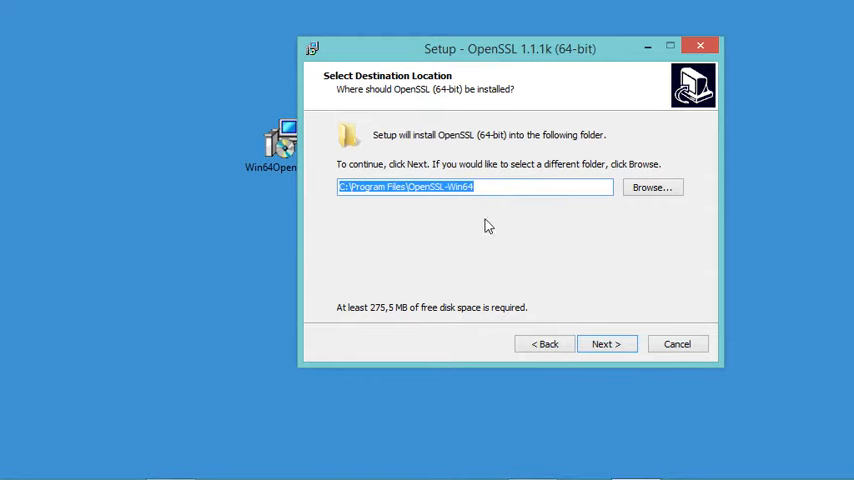
{"action": "mouse_move", "coordinate": [606, 344]}
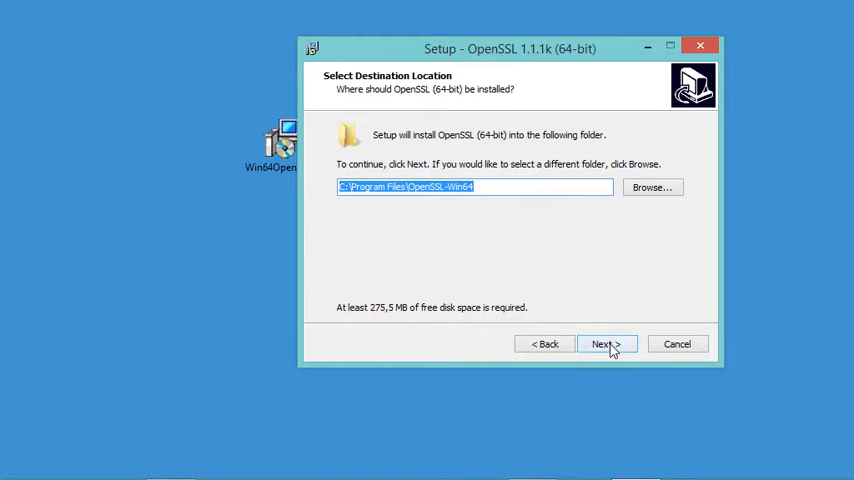
{"action": "left_click", "coordinate": [604, 344]}
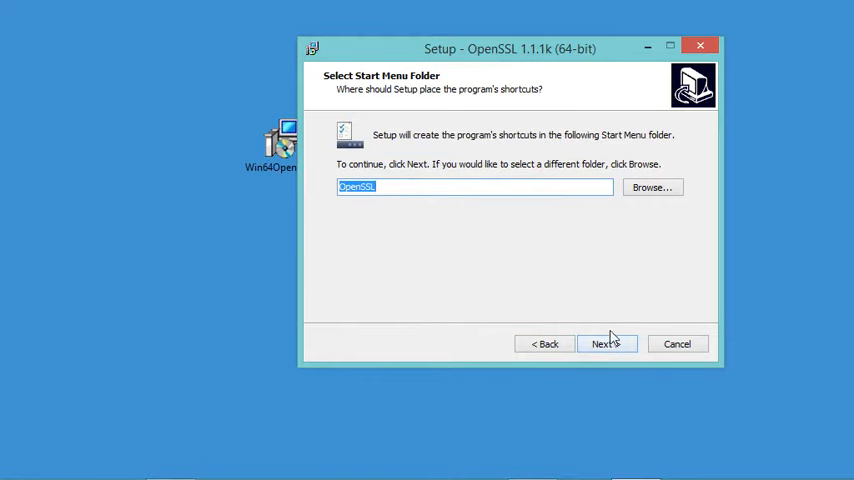
{"action": "left_click", "coordinate": [608, 344]}
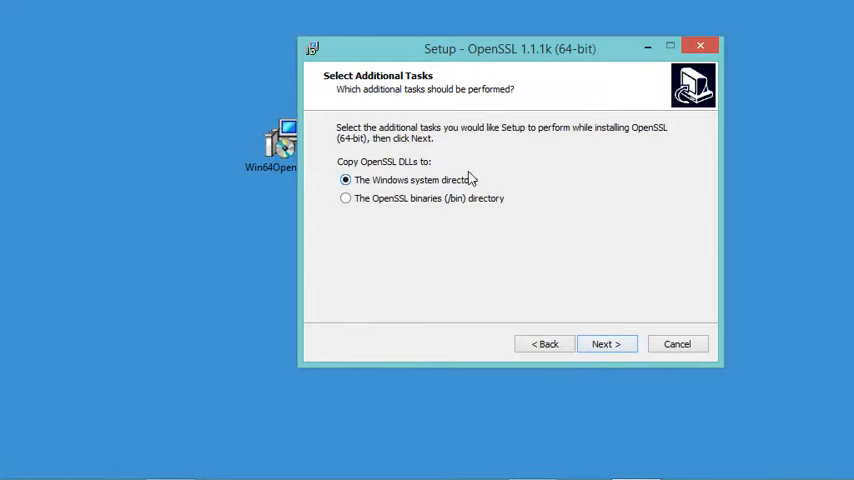
{"action": "mouse_move", "coordinate": [564, 284]}
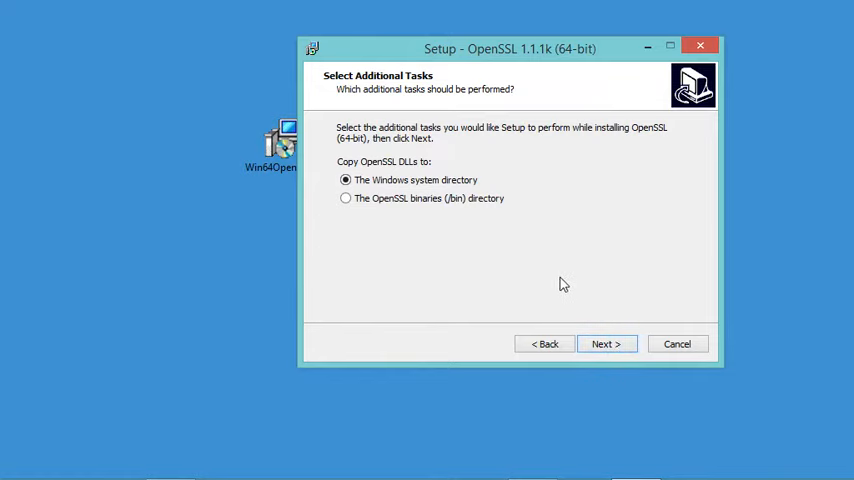
{"action": "left_click", "coordinate": [606, 344]}
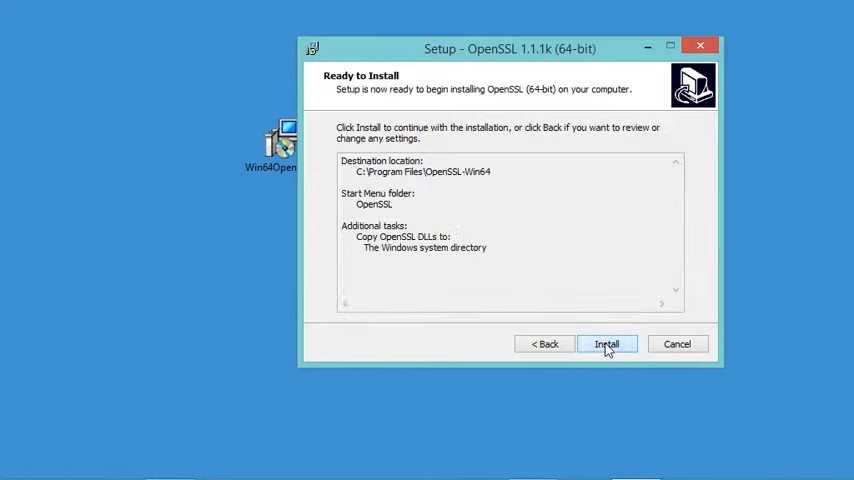
{"action": "mouse_move", "coordinate": [628, 348]}
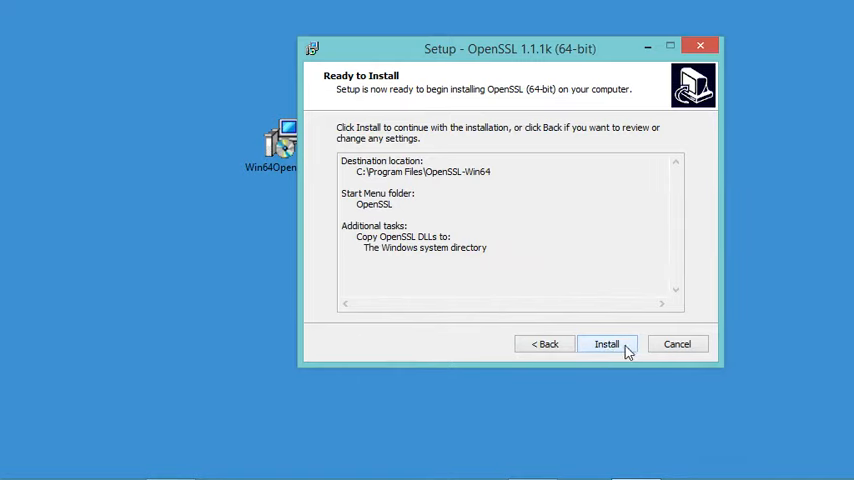
{"action": "left_click", "coordinate": [606, 344]}
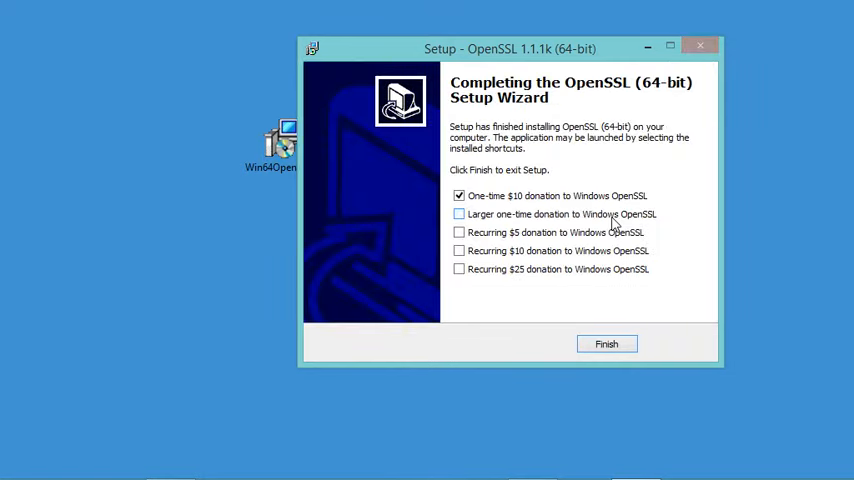
Untick the one-time $10 donation and finish the setup wizard
{"action": "left_click", "coordinate": [460, 196]}
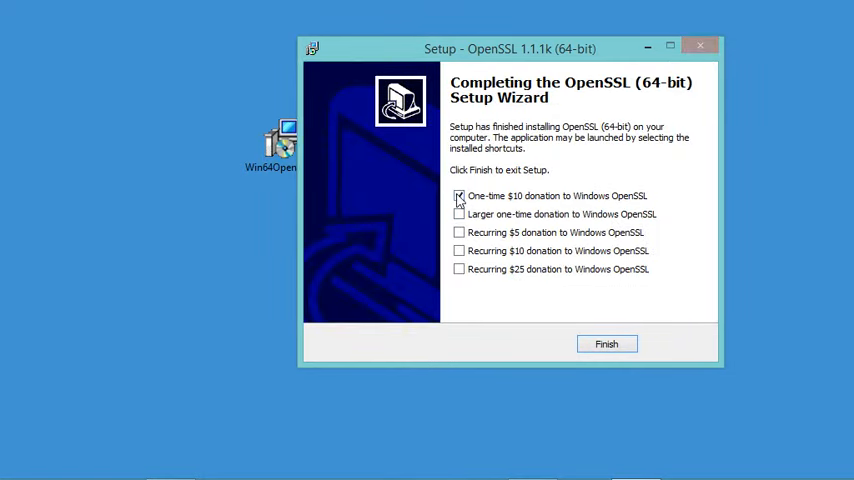
{"action": "left_click", "coordinate": [460, 196]}
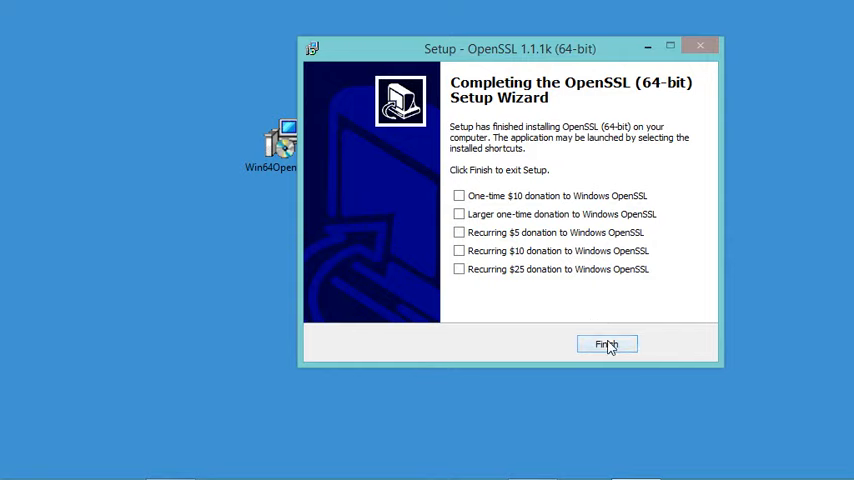
{"action": "left_click", "coordinate": [606, 344]}
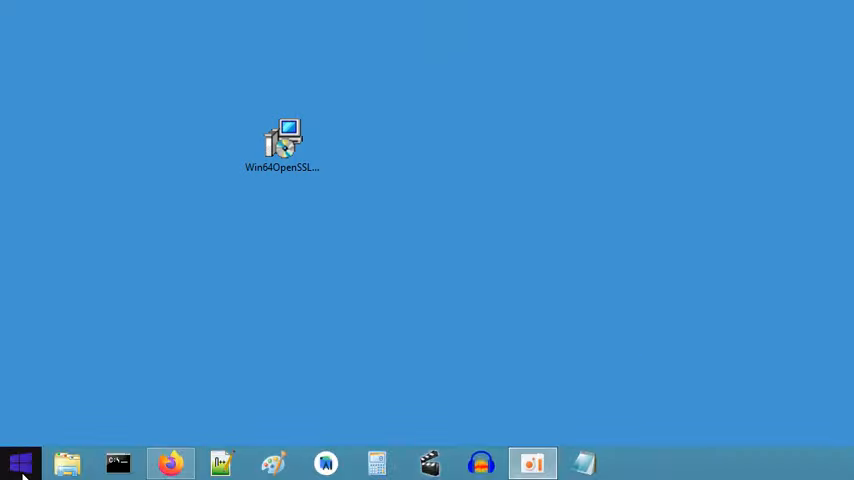
{"action": "right_click", "coordinate": [20, 464]}
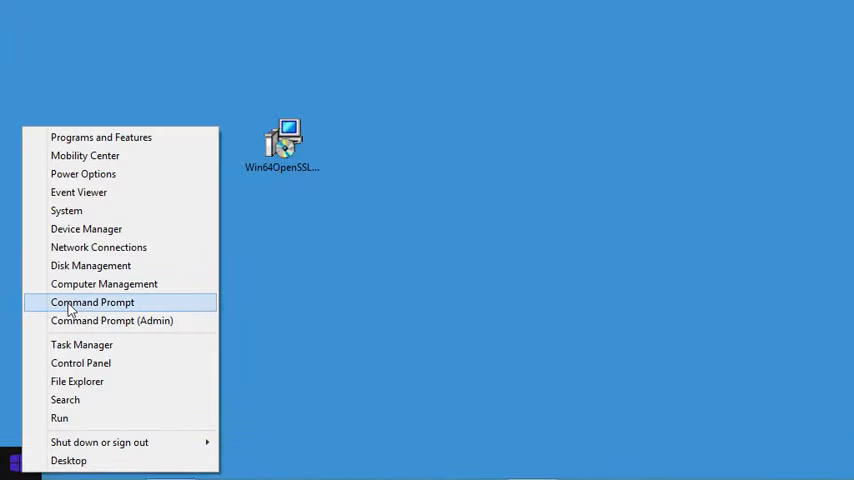
{"action": "left_click", "coordinate": [92, 302]}
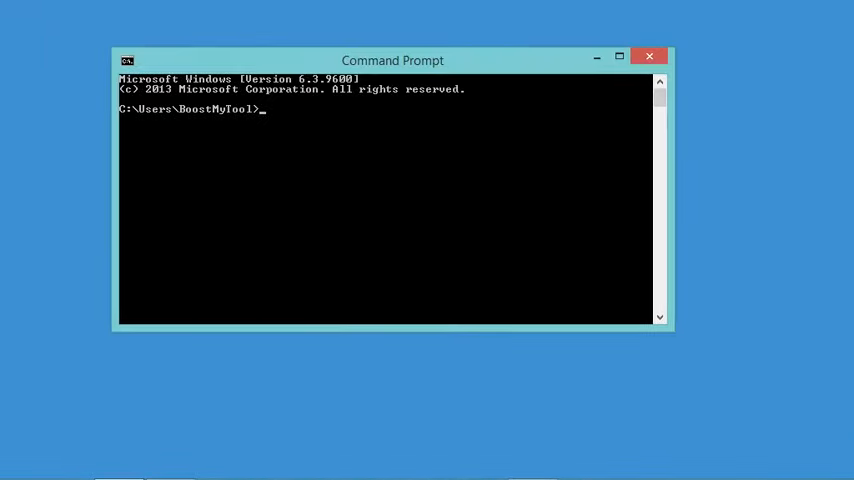
{"action": "type", "text": "op"}
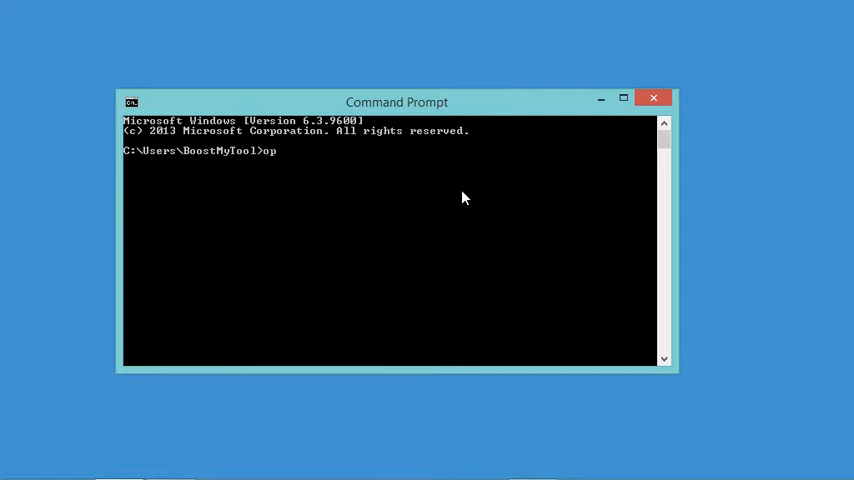
{"action": "type", "text": "enssl"}
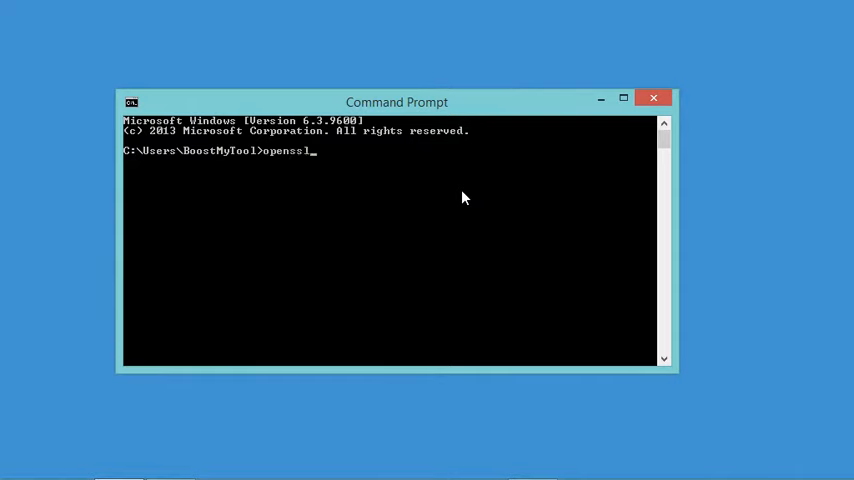
{"action": "type", "text": "version"}
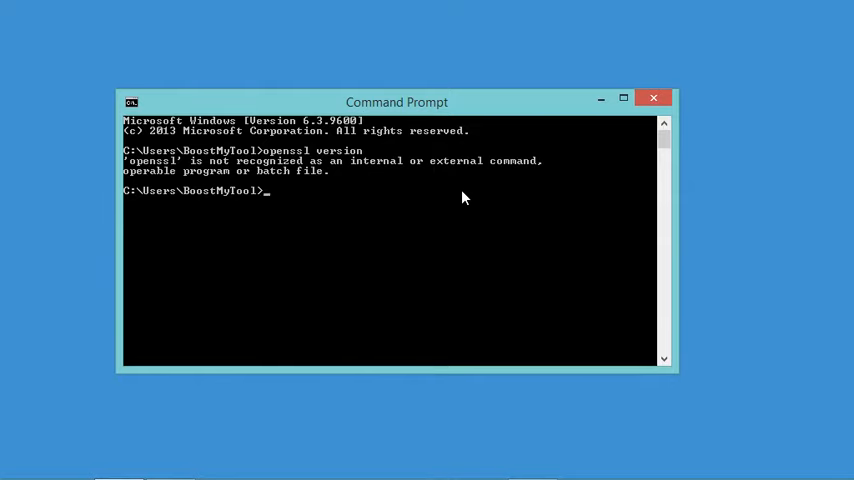
{"action": "mouse_move", "coordinate": [360, 228]}
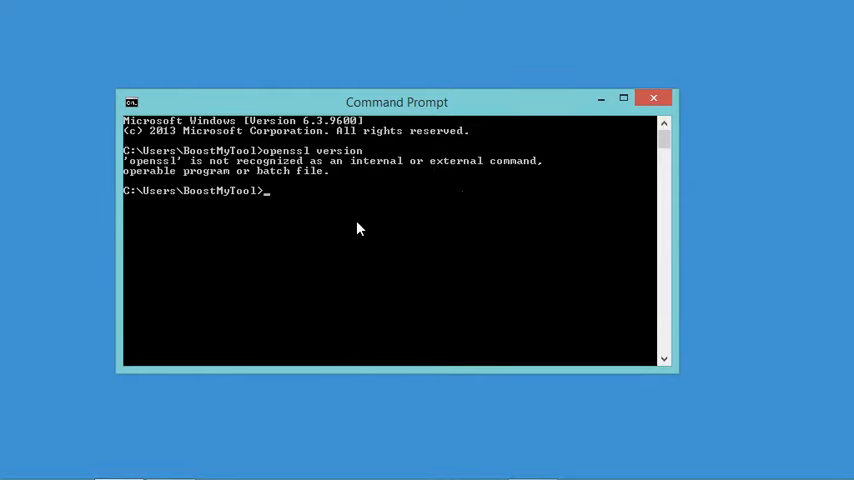
{"action": "type", "text": "exi"}
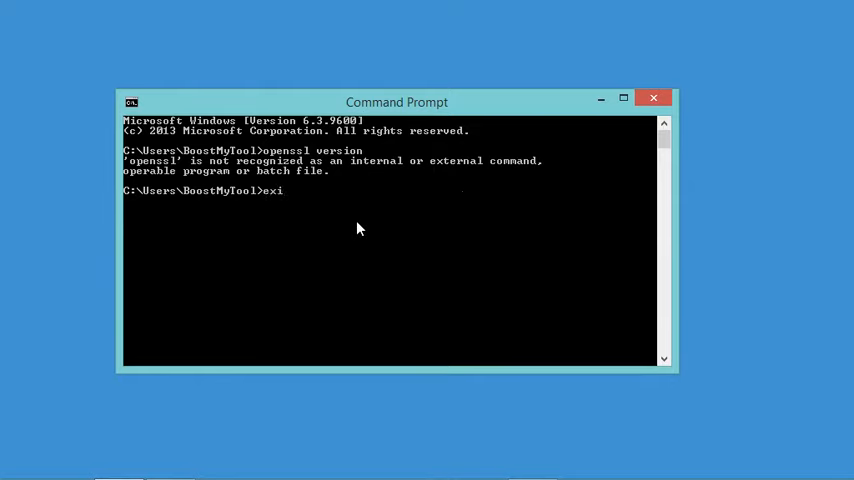
{"action": "type", "text": "t"}
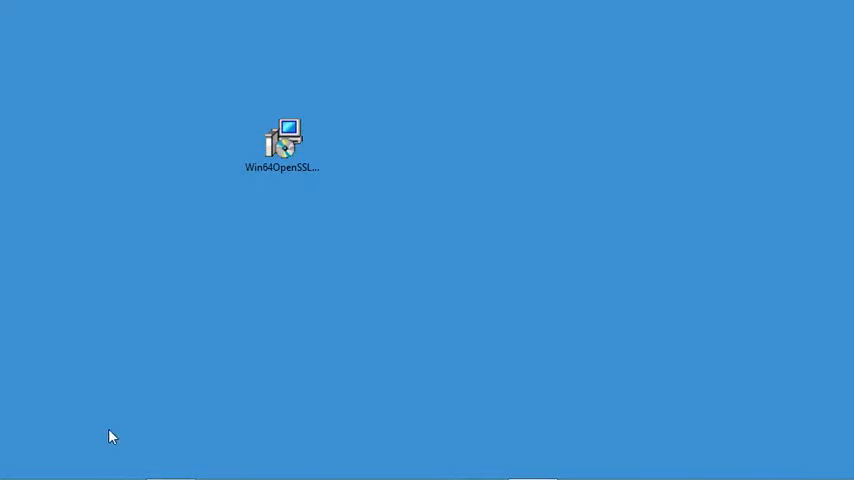
Browse to C:\Program Files\OpenSSL-Win64\bin, find openssl.exe and copy the folder path
{"action": "left_click", "coordinate": [68, 462]}
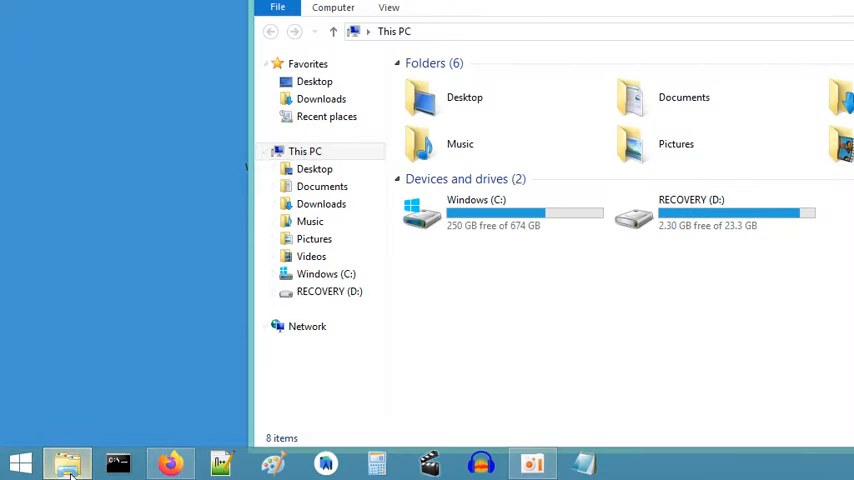
{"action": "double_click", "coordinate": [476, 210]}
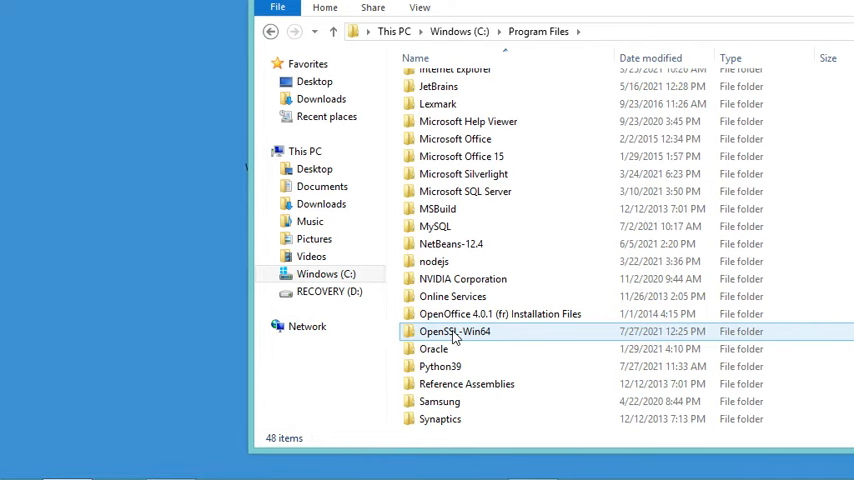
{"action": "double_click", "coordinate": [456, 332]}
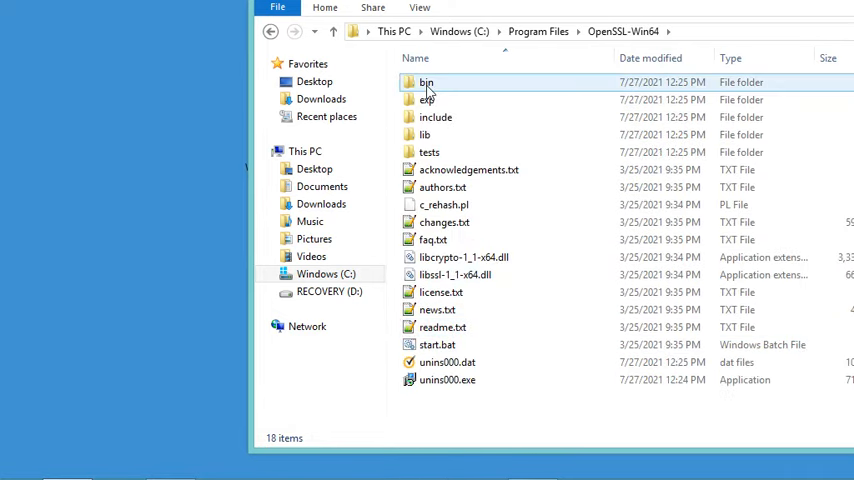
{"action": "double_click", "coordinate": [426, 82]}
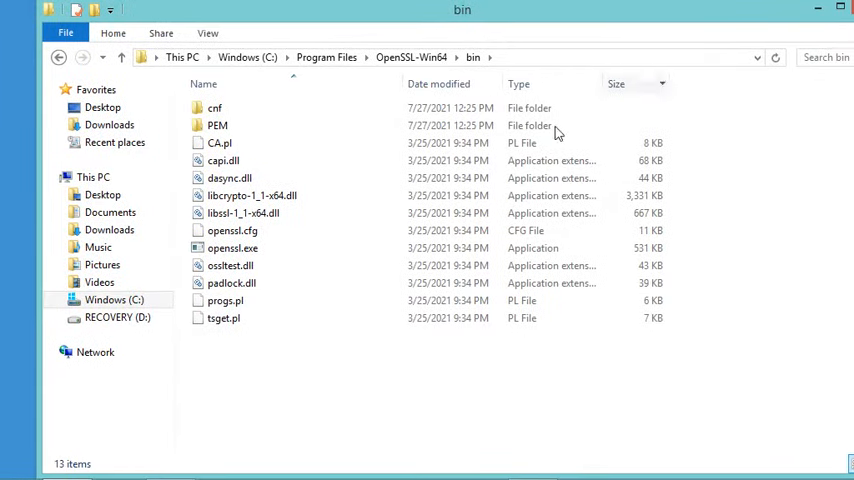
{"action": "left_click", "coordinate": [234, 248]}
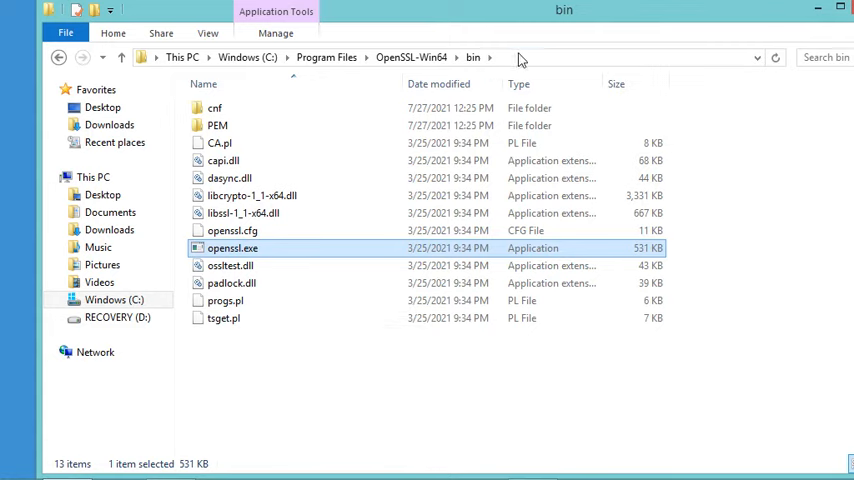
{"action": "right_click", "coordinate": [210, 56]}
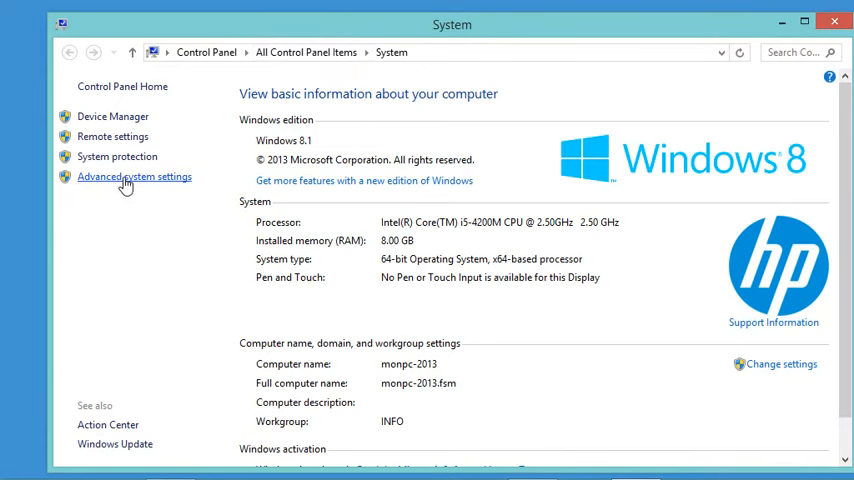
Prepend C:\Program Files\OpenSSL-Win64\bin to the system Path variable and save it
{"action": "left_click", "coordinate": [134, 176]}
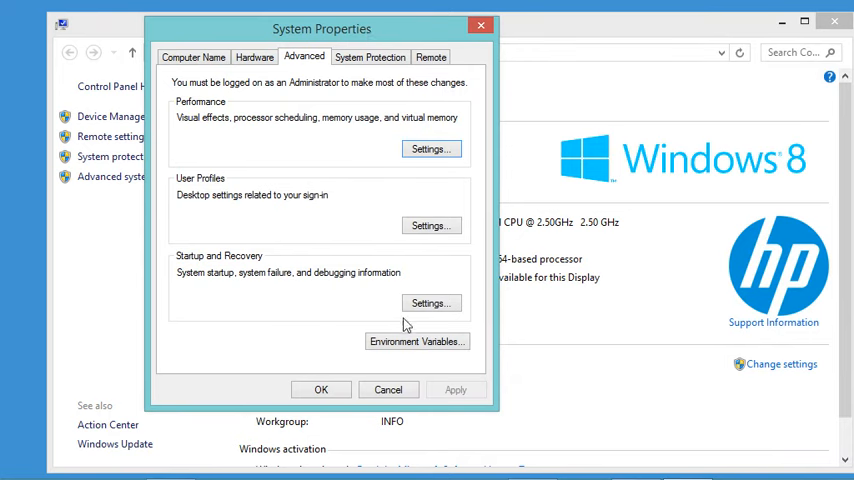
{"action": "left_click", "coordinate": [416, 340]}
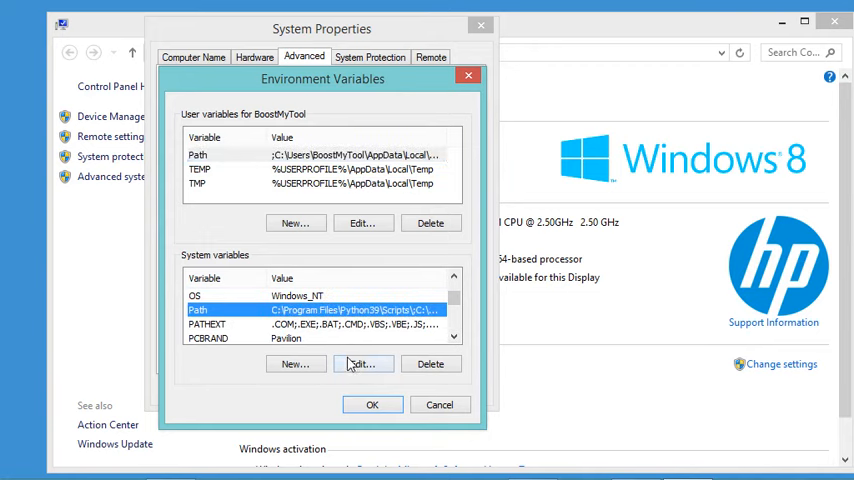
{"action": "left_click", "coordinate": [362, 364]}
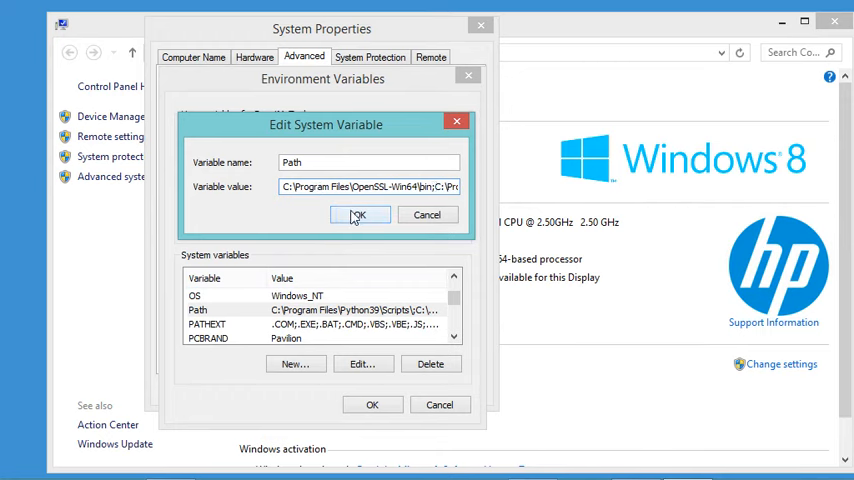
{"action": "left_click", "coordinate": [360, 214]}
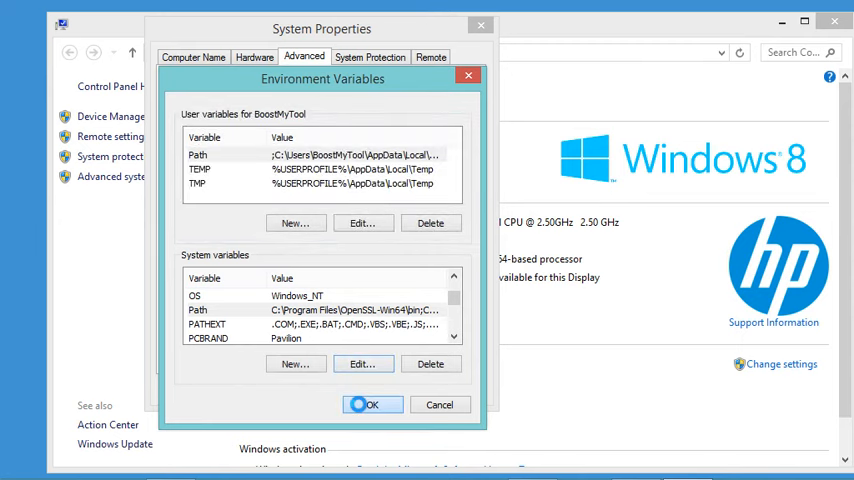
{"action": "left_click", "coordinate": [372, 404]}
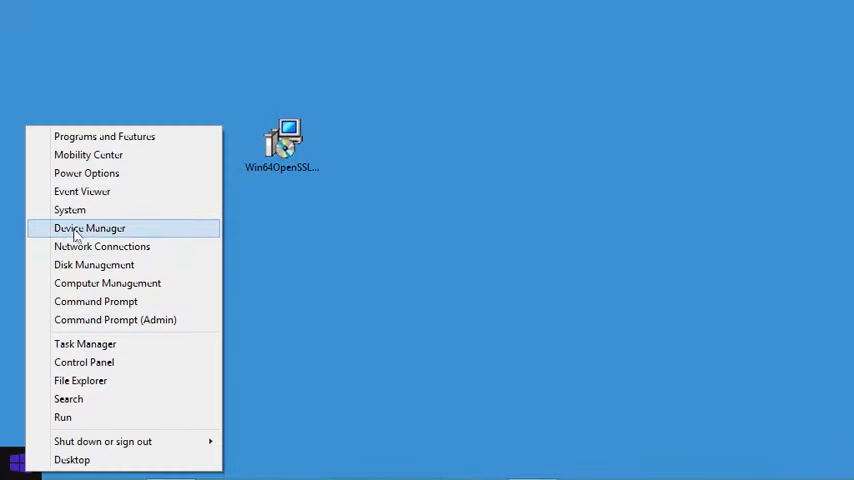
Run 'openssl version' in a new Command Prompt, getting OpenSSL 1.1.1k 25 Mar 2021
{"action": "left_click", "coordinate": [96, 300]}
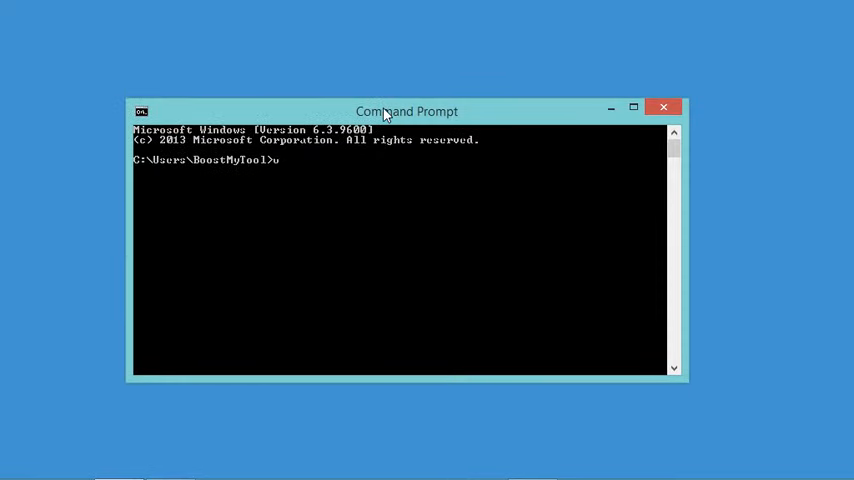
{"action": "type", "text": "penssl"}
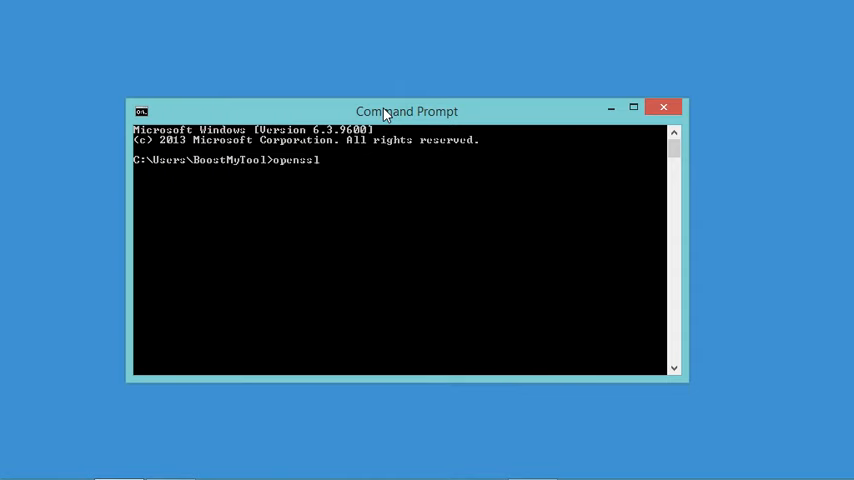
{"action": "type", "text": "version"}
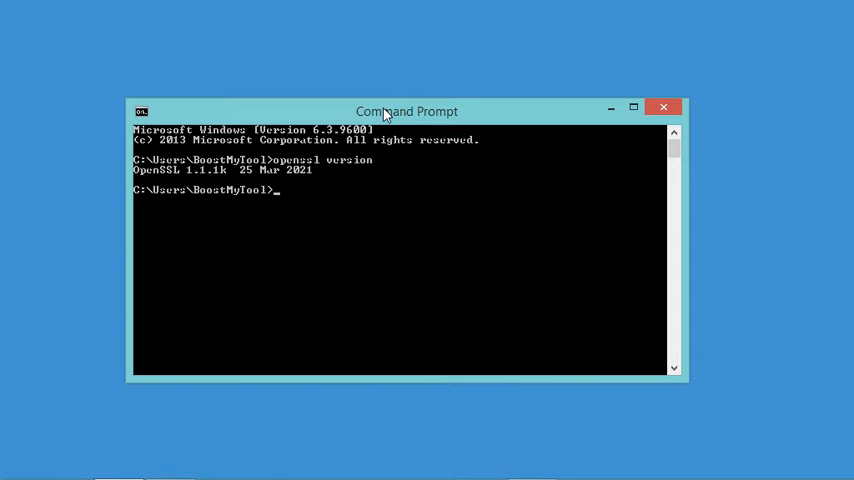
{"action": "mouse_move", "coordinate": [216, 242]}
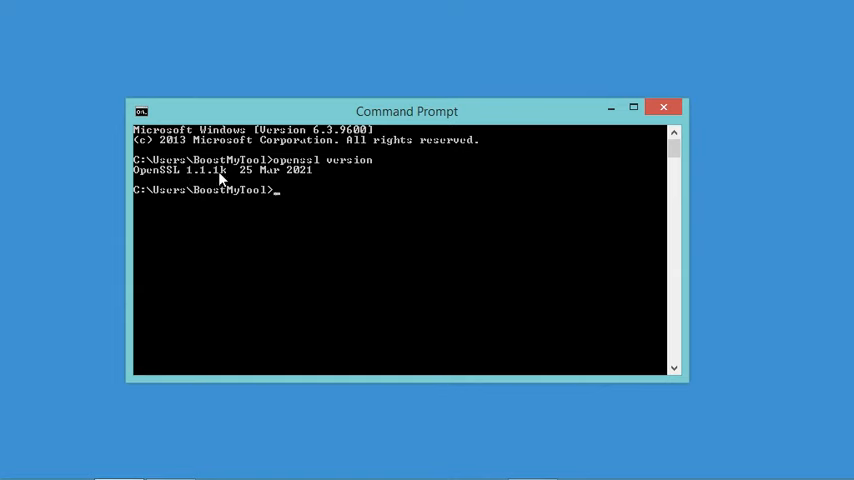
{"action": "mouse_move", "coordinate": [236, 232]}
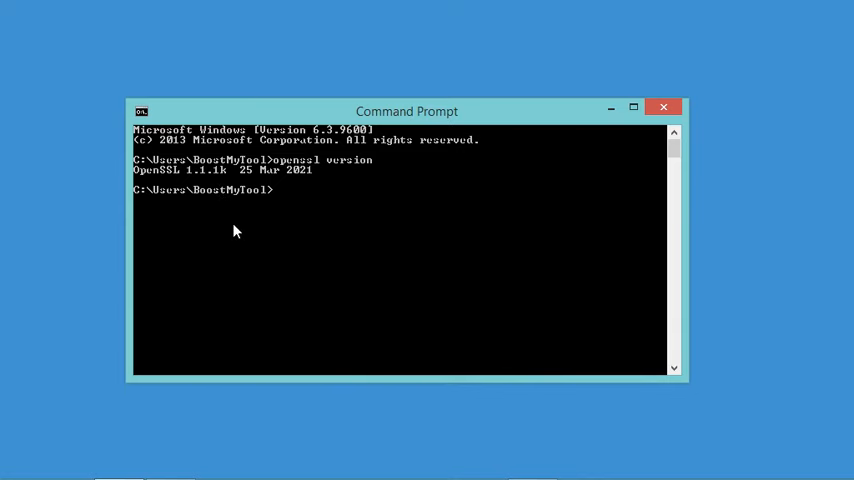